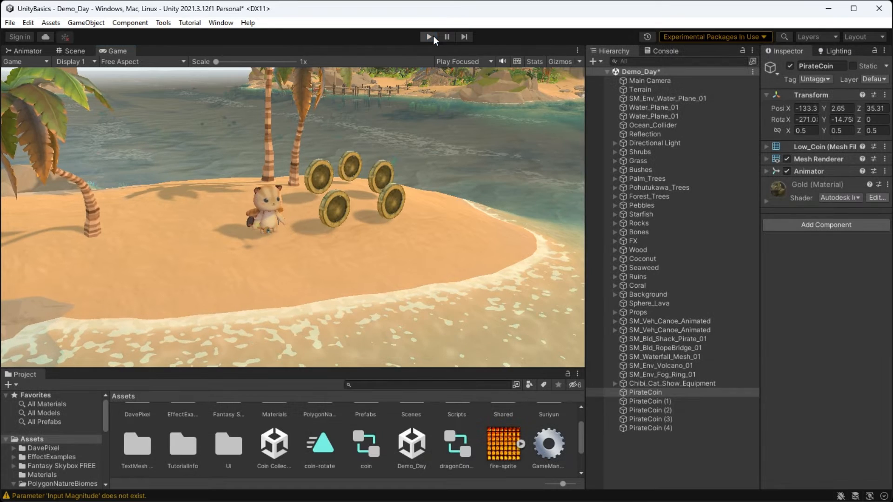
Exit Play mode to return to editing the beach scene with the pirate coins
click(71, 50)
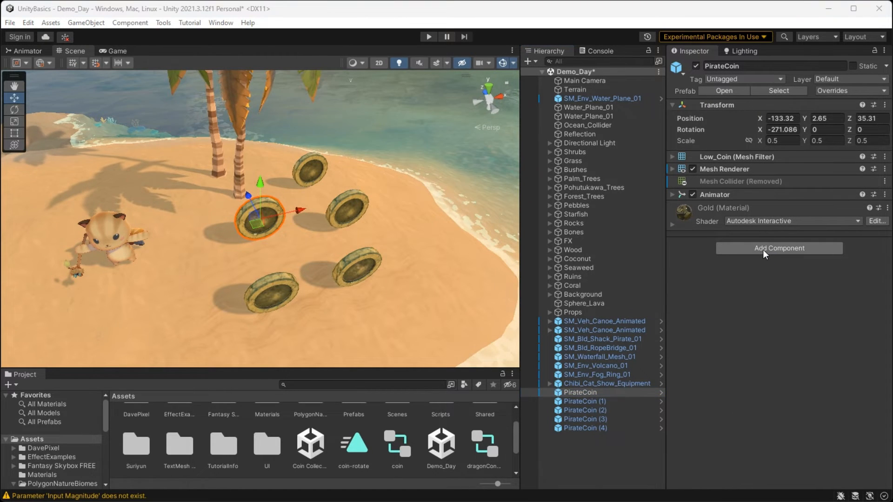
Add a Rigidbody and Box Collider to PirateCoin, fit the collider, and make it a trigger
click(779, 248)
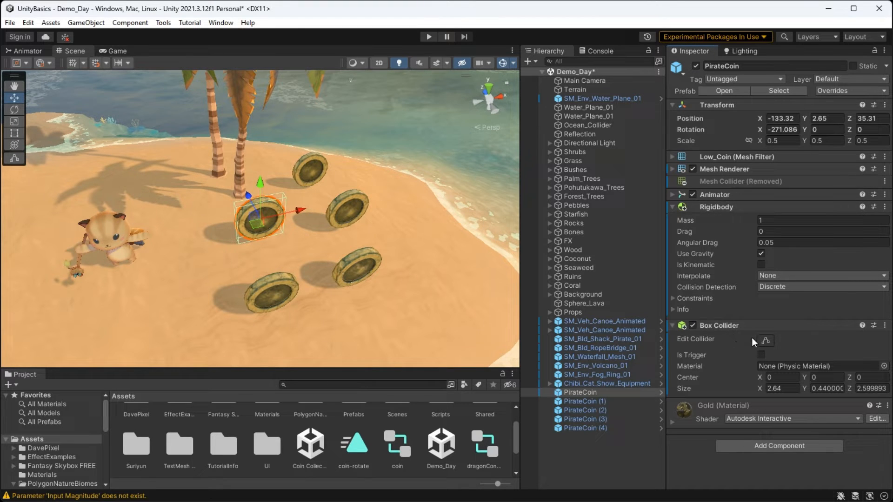
click(766, 340)
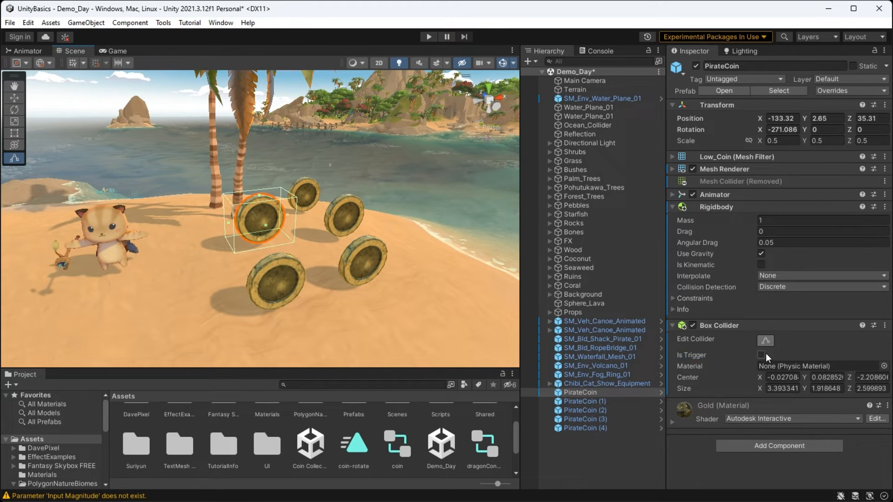
click(761, 355)
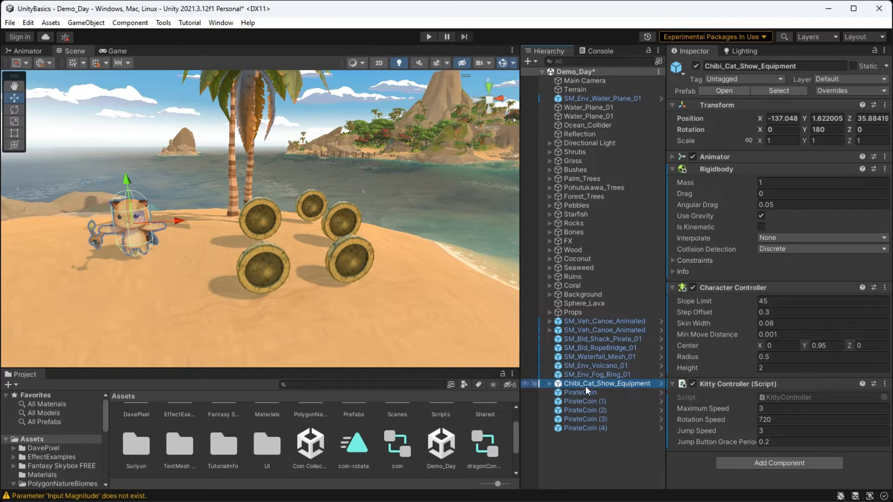
Create a Coin tag, assign it to the first pirate coin, and apply the prefab overrides
click(580, 393)
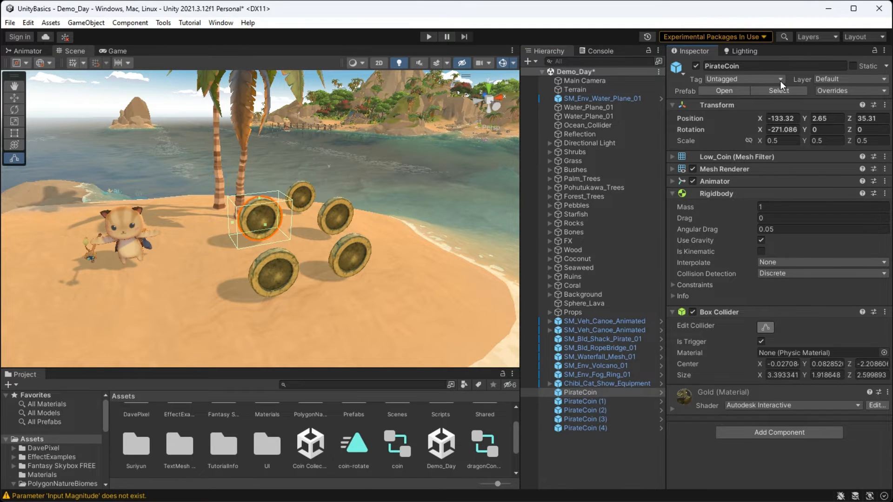
click(782, 79)
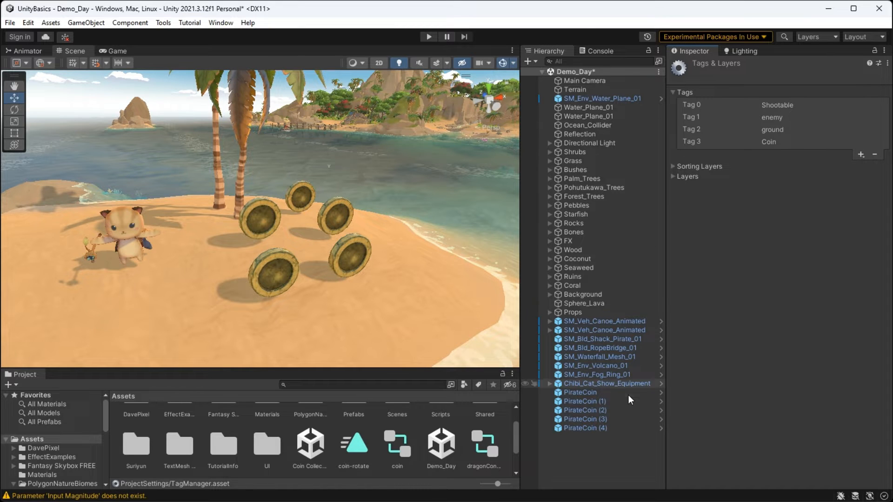
click(580, 392)
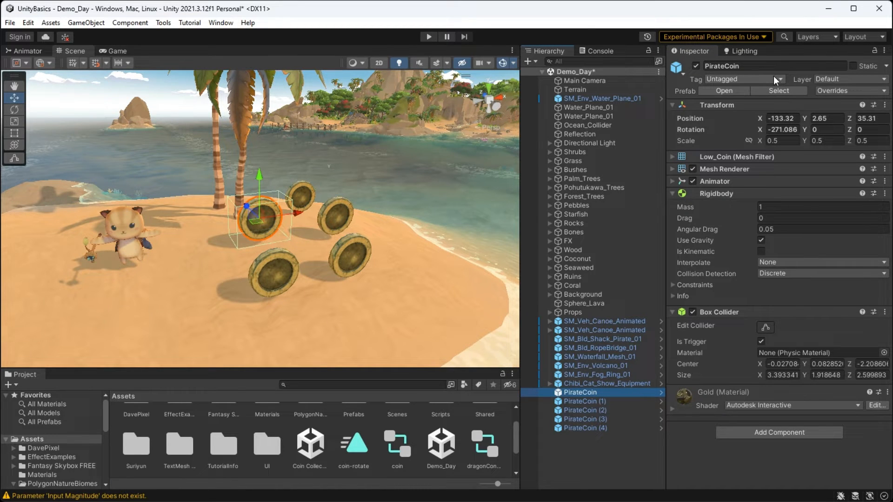
click(741, 79)
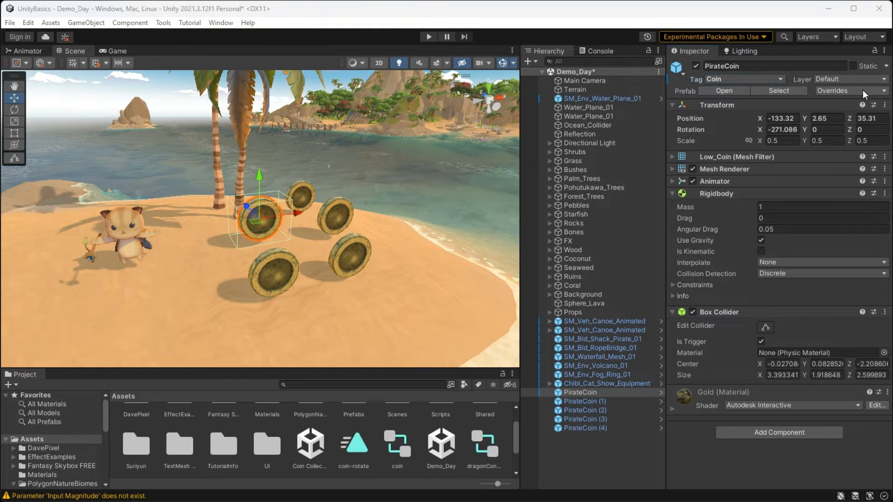
click(583, 410)
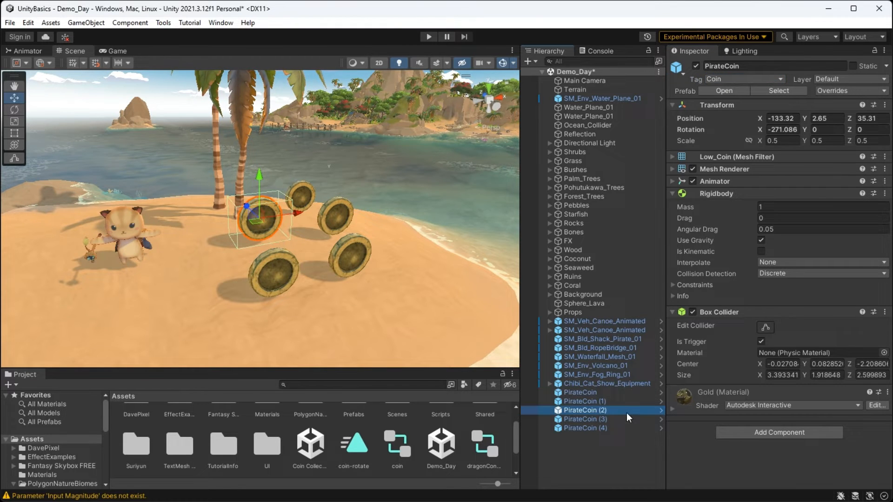
click(607, 385)
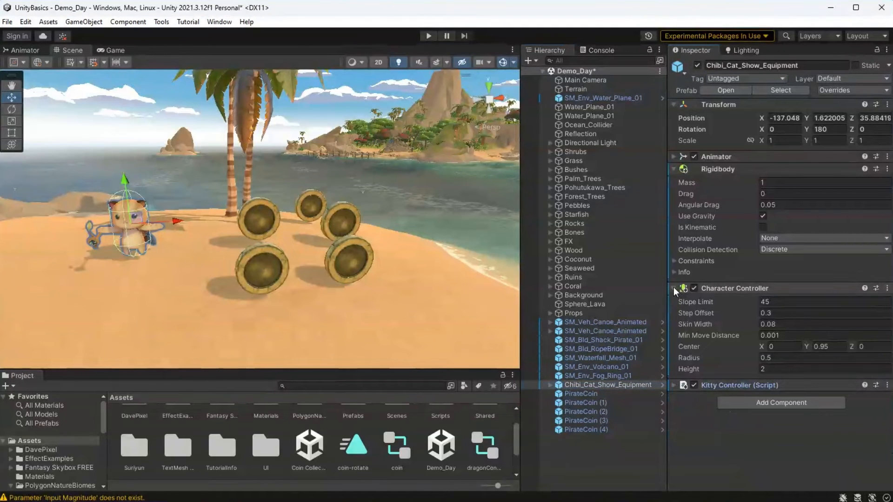
Add a new script component named CoinCollection to the cat character
click(674, 168)
text(new)
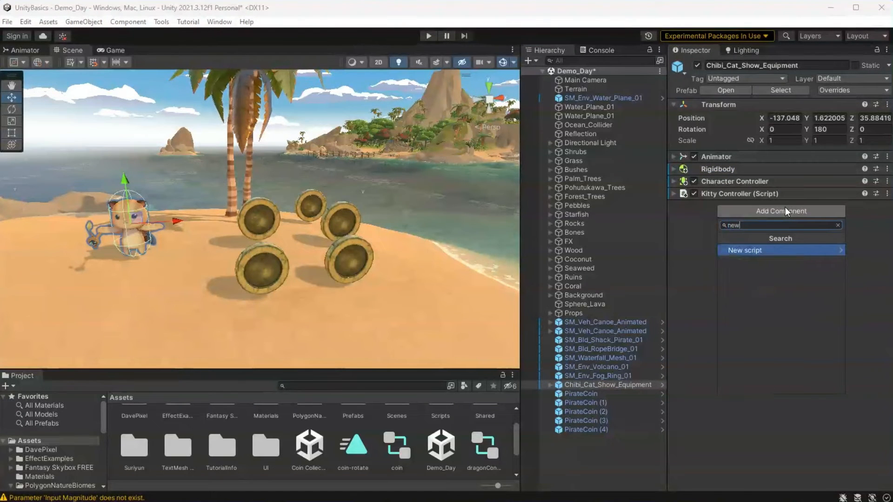
click(744, 250)
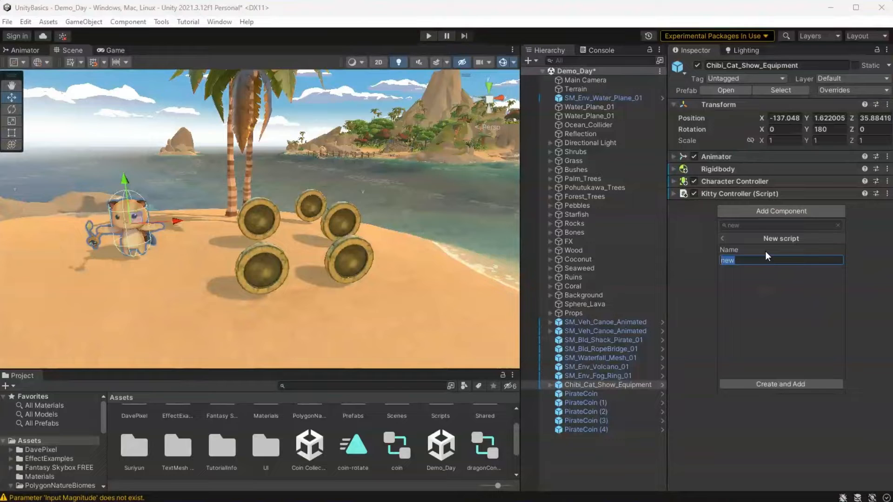
text(CoinC)
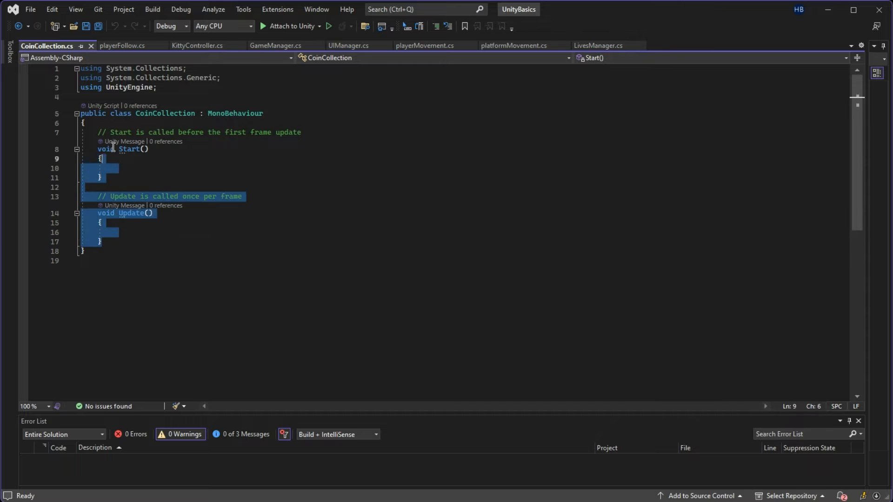
Replace the Start and Update methods with a 'private int Coin = 0;' field
key(Delete)
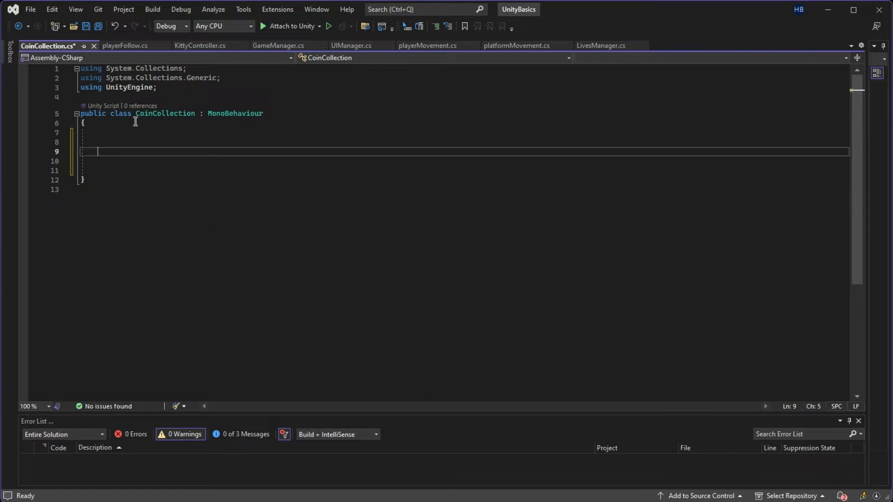
text(p)
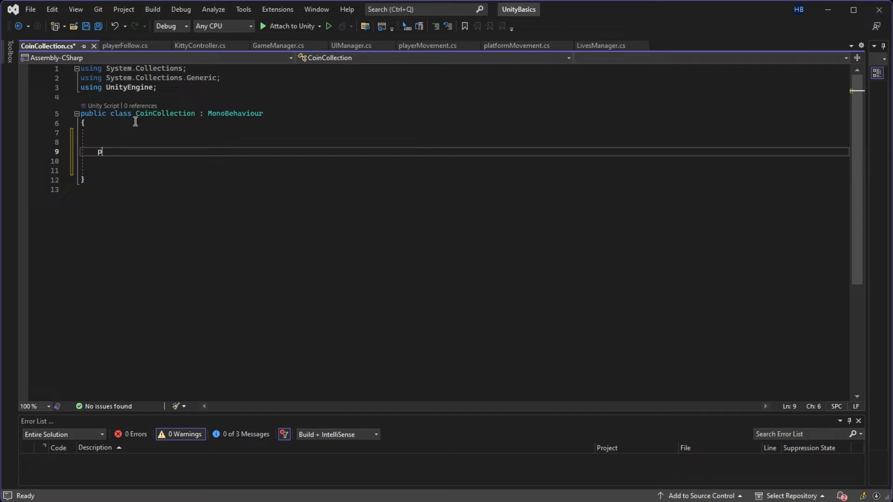
text(rivate)
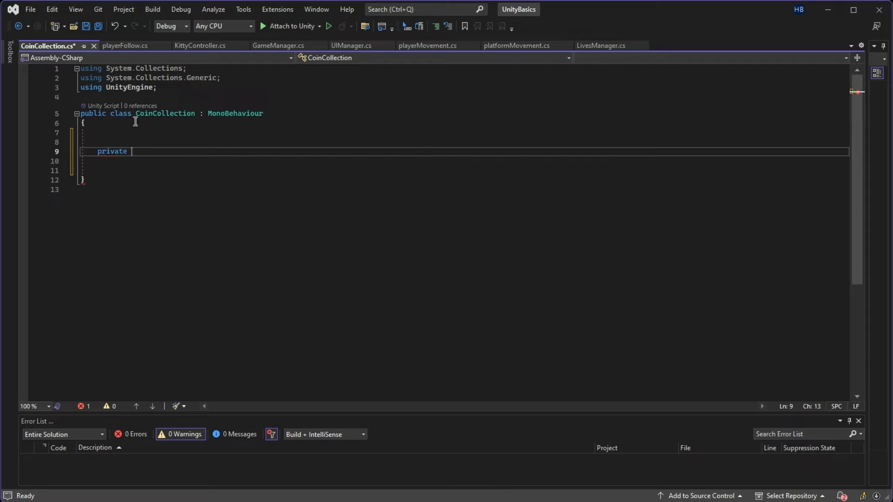
text(int)
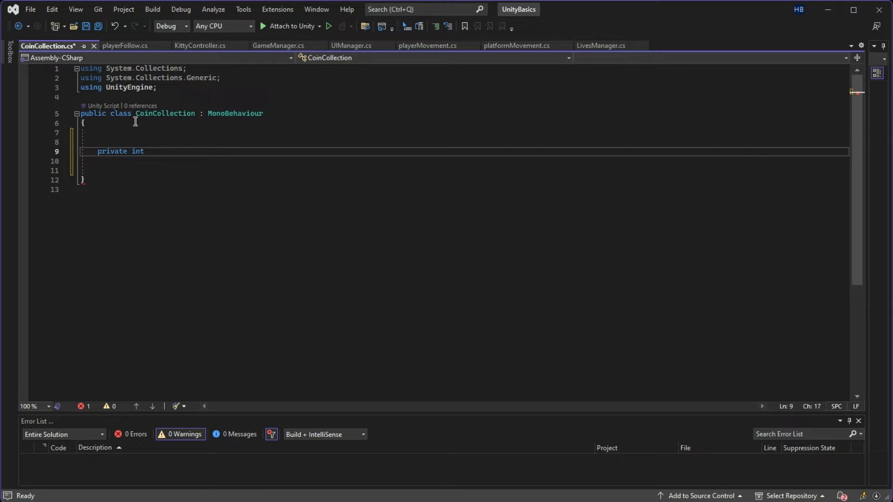
text(Coin)
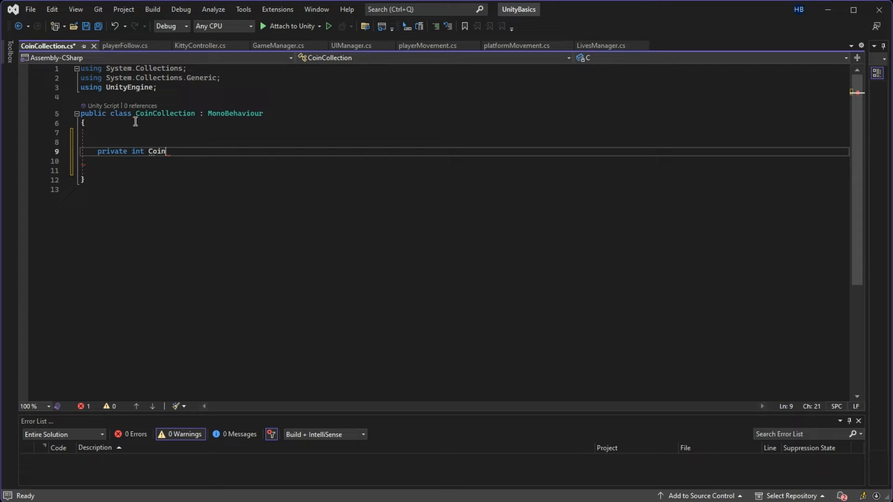
text(= 0;)
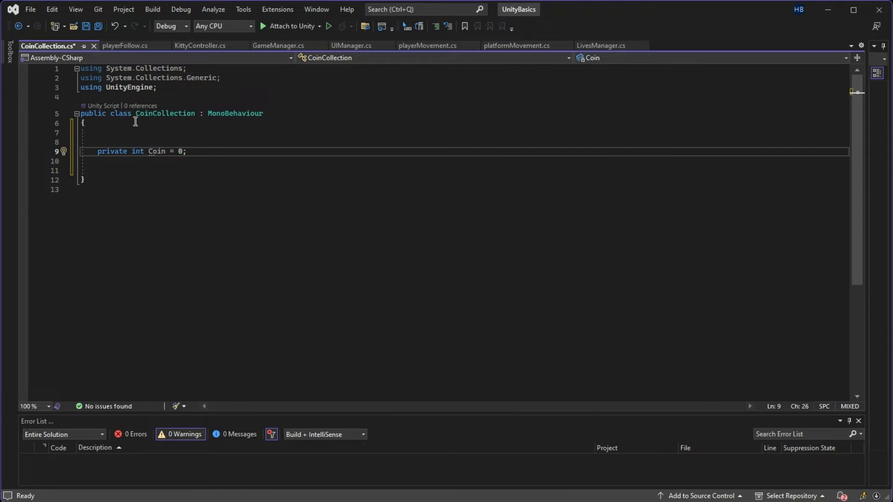
text(private)
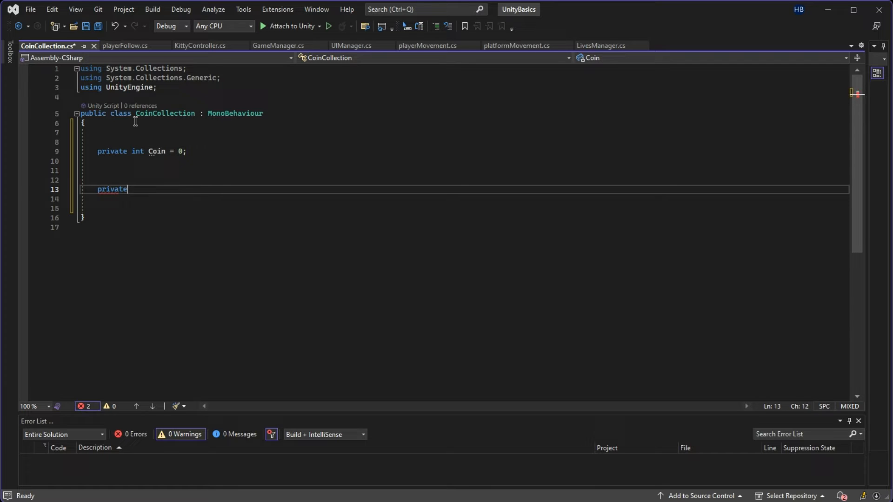
Write OnTriggerEnter to count, log, and destroy Coin-tagged objects, then save
text(void OnTriggerEnter(Collider other)
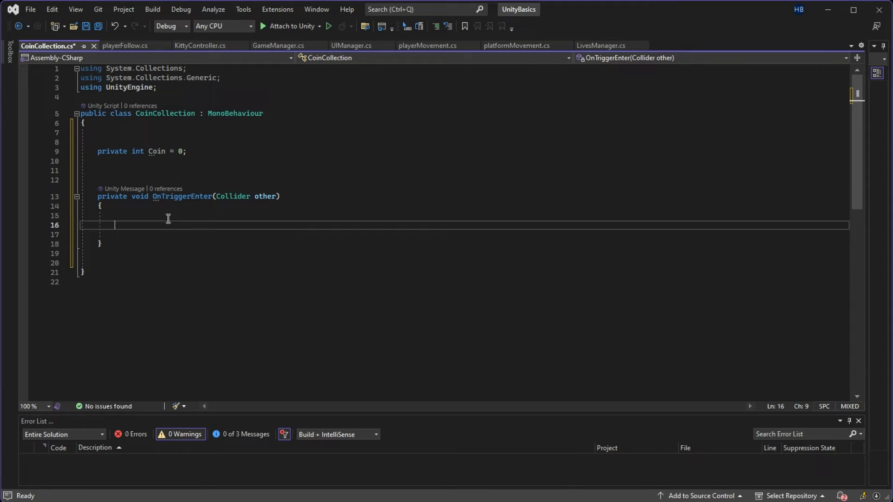
text(if(other.transf)
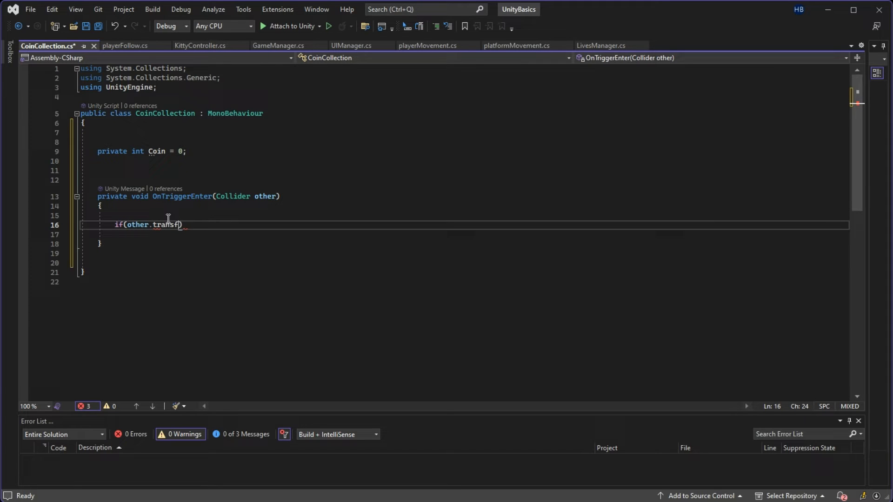
text(orm.tag ==)
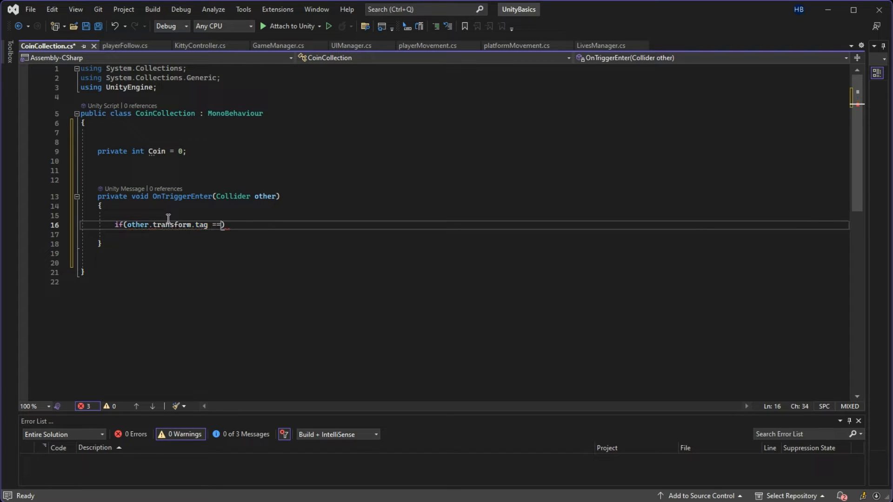
text("Coin"))
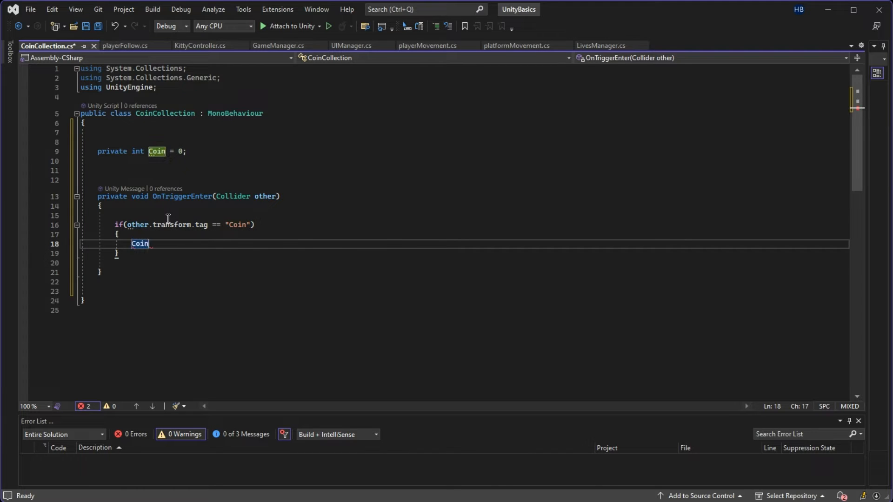
text(++;)
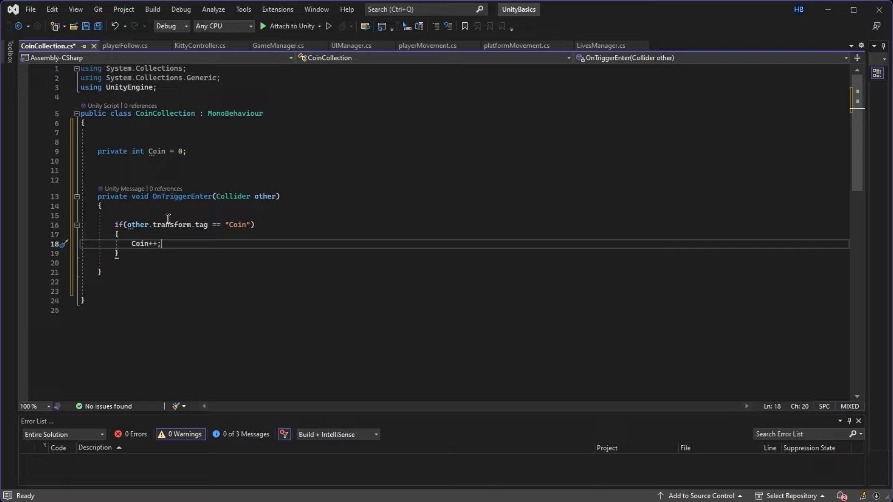
text(Debug.Log()
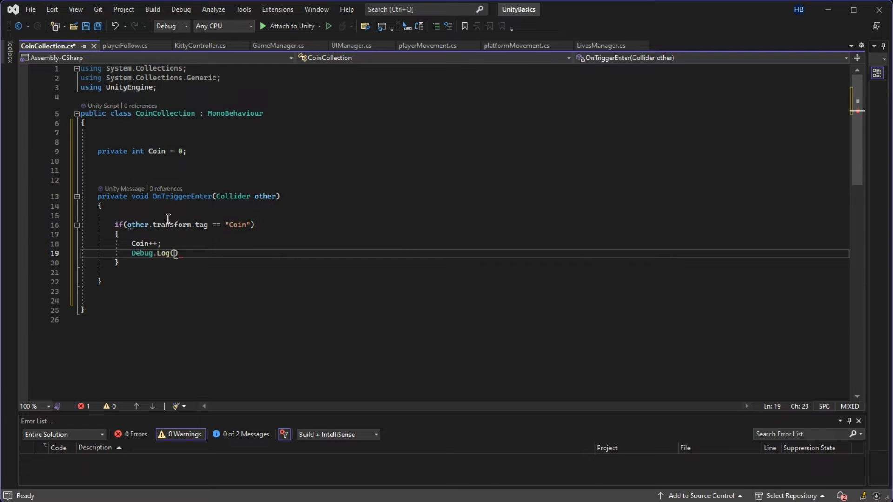
text(Coin);)
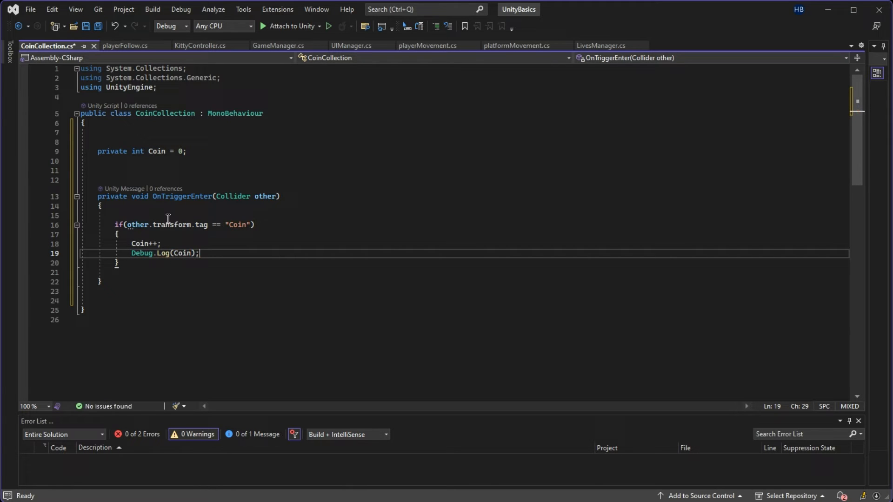
text(Destroy(gameObject);)
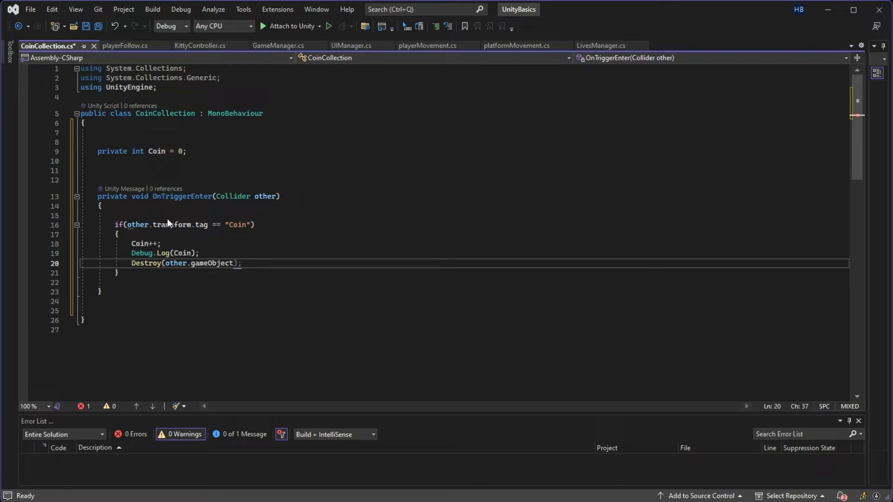
key(ctrl+s)
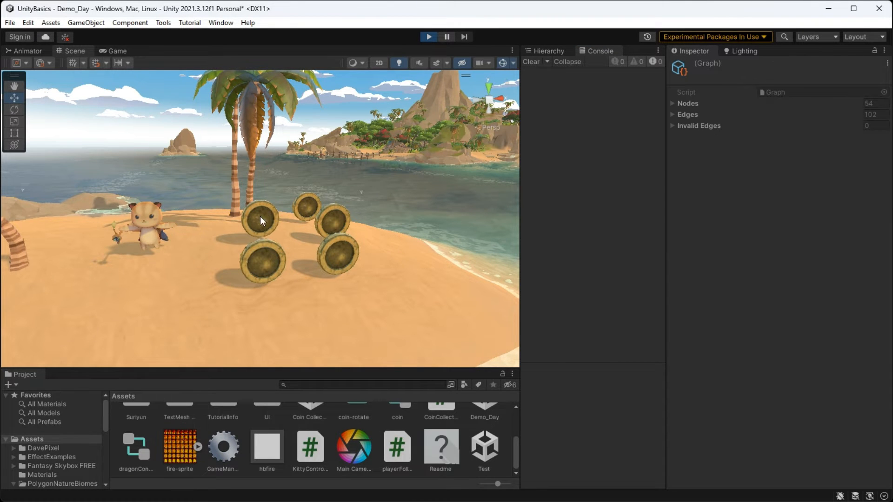
Disable Use Gravity on the pirate coin, then play-test collecting coins
click(116, 51)
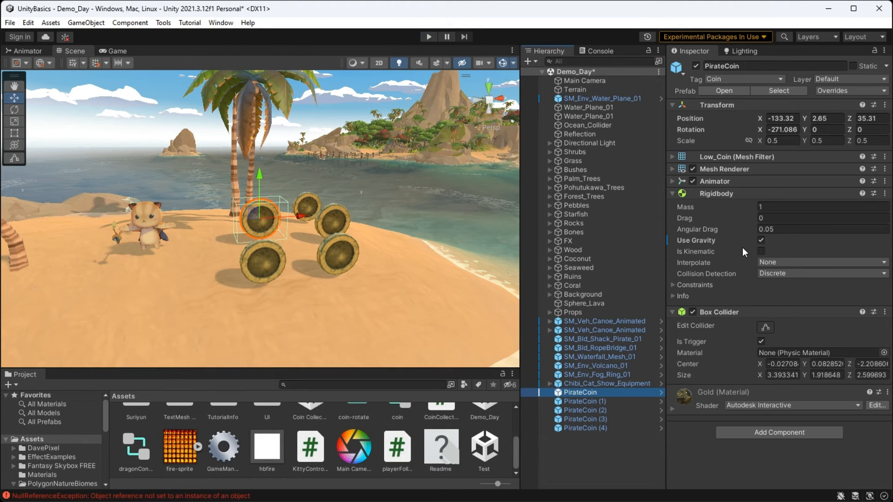
click(761, 240)
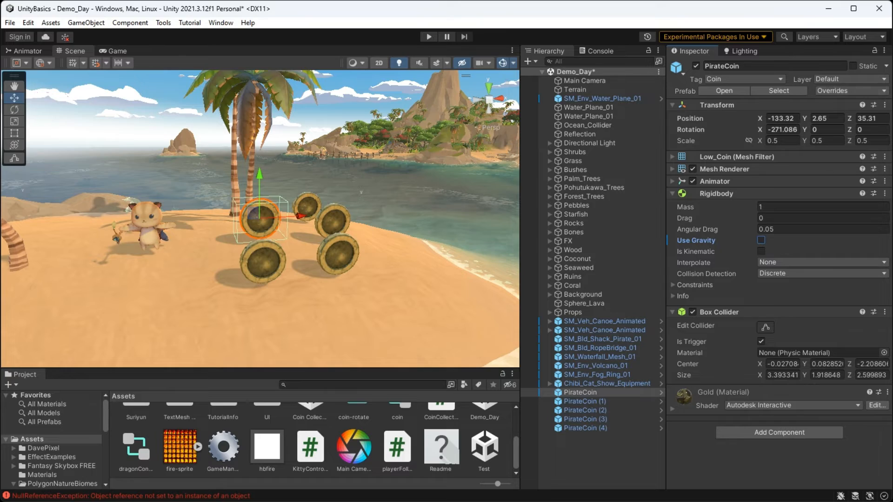
click(428, 36)
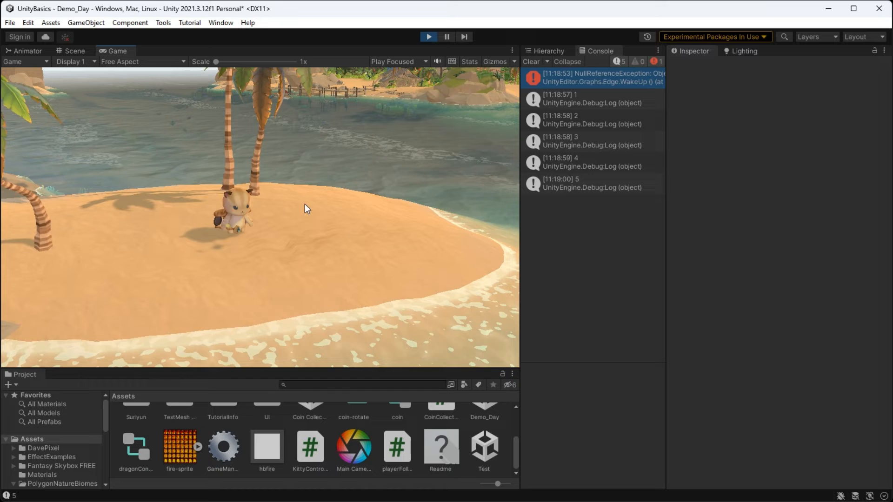
click(73, 51)
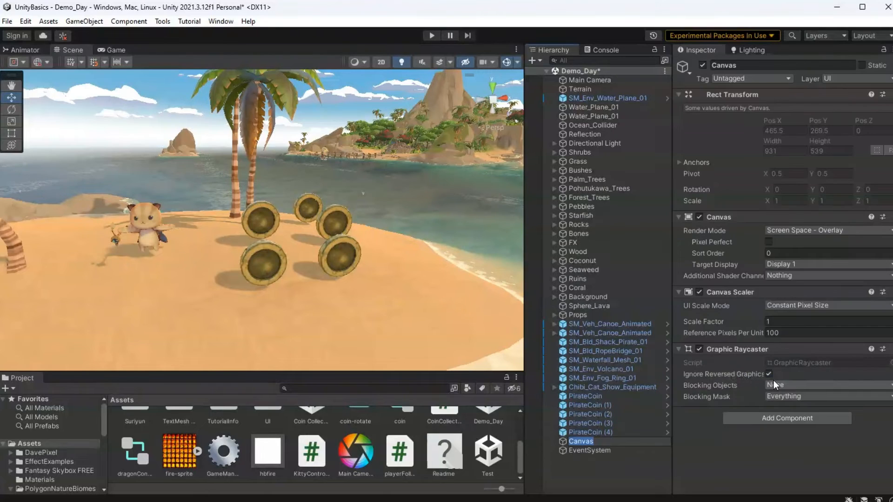
Rename the new Canvas to UICanvas and select it
double_click(723, 65)
text(UI)
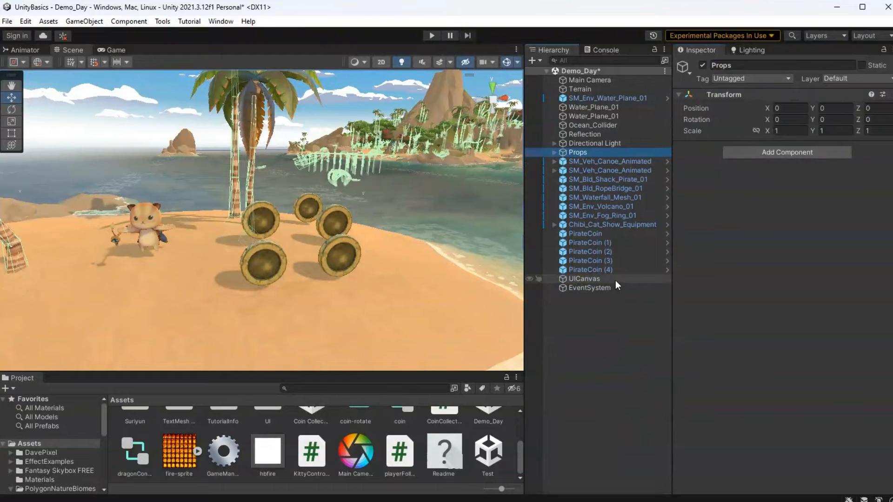
click(583, 279)
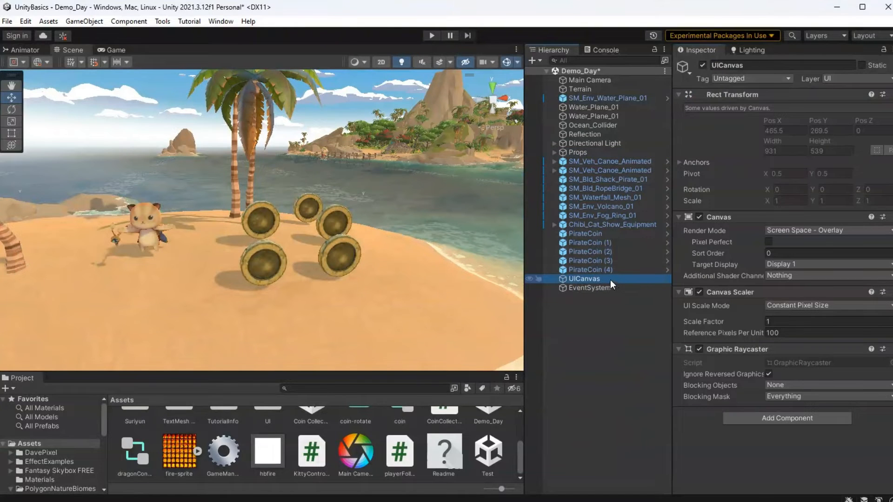
Add a TextMeshPro text named CoinText under UICanvas and view it in the Game tab
right_click(584, 278)
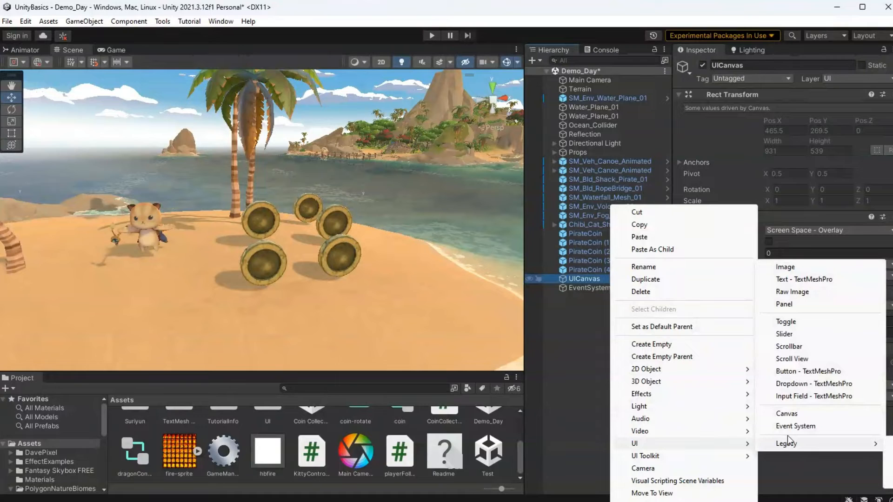
click(805, 279)
text(CoinText)
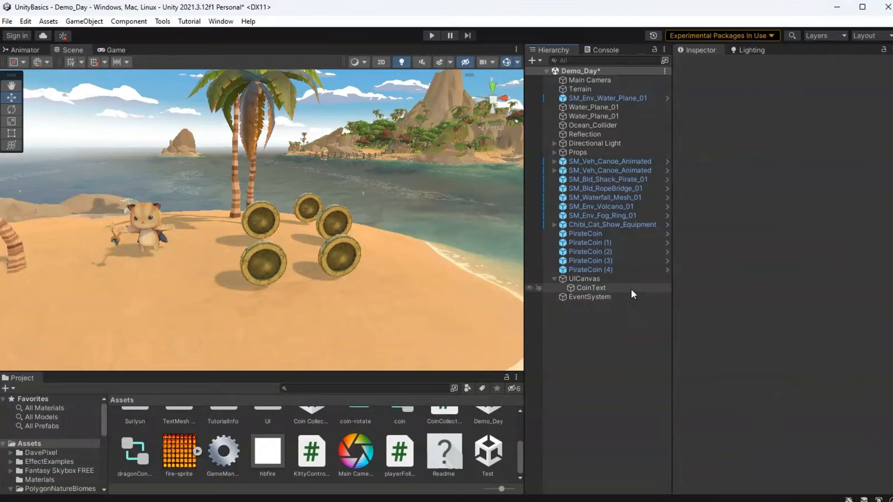
click(591, 288)
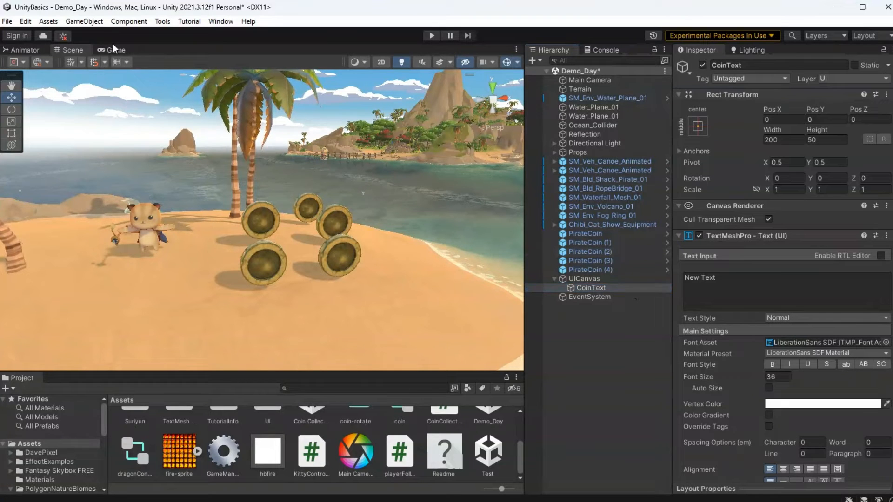
click(114, 50)
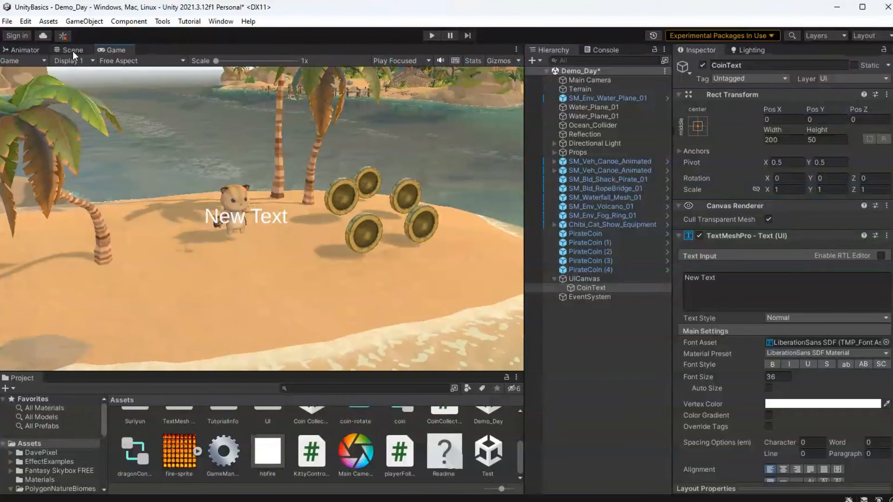
Anchor CoinText to the canvas's top-left corner
click(70, 50)
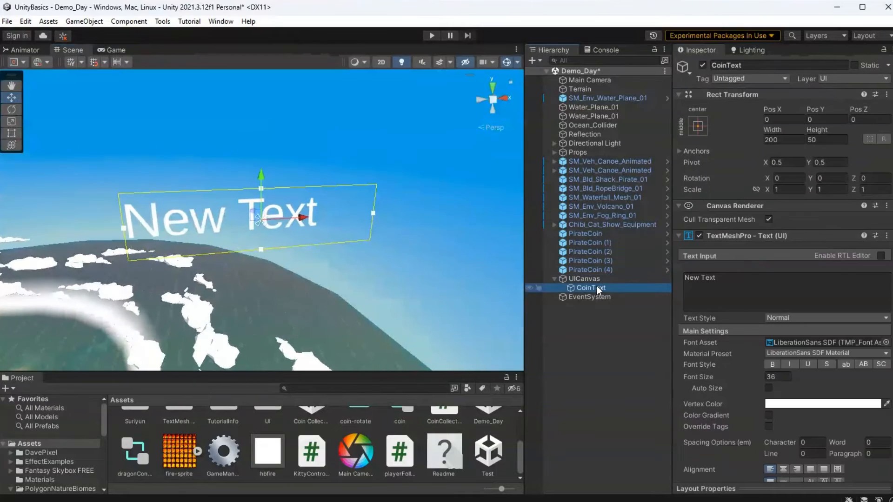
click(584, 278)
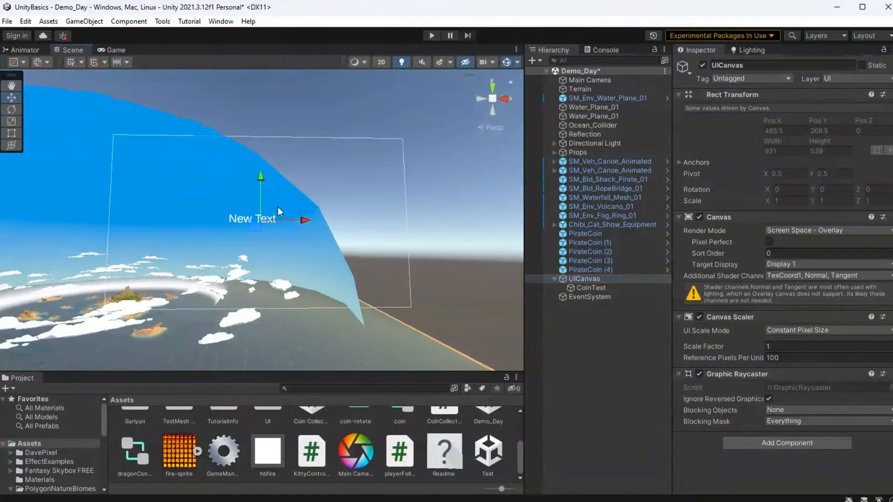
click(591, 287)
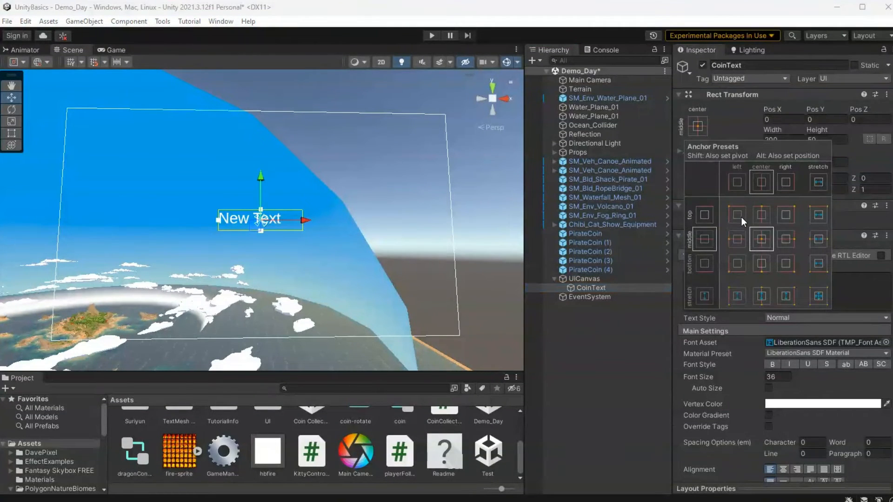
click(736, 215)
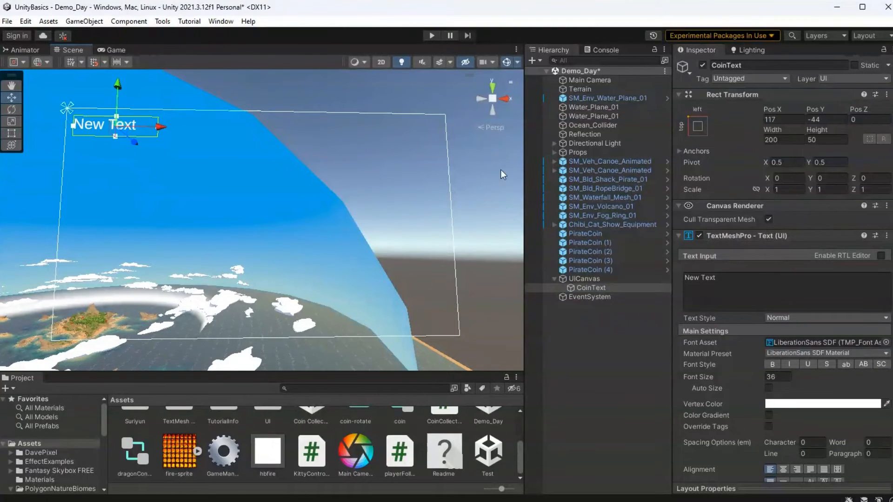
Enter 'Coin: 0' as the CoinText label text
text(Coin:)
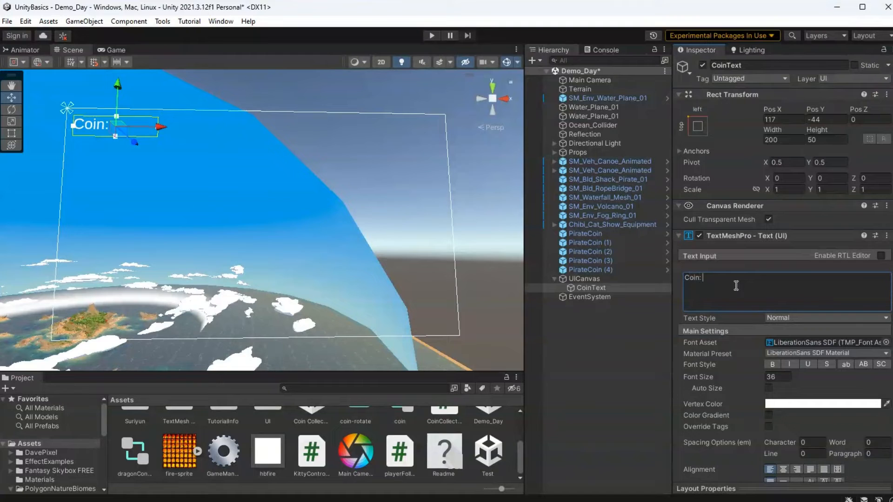
text(0)
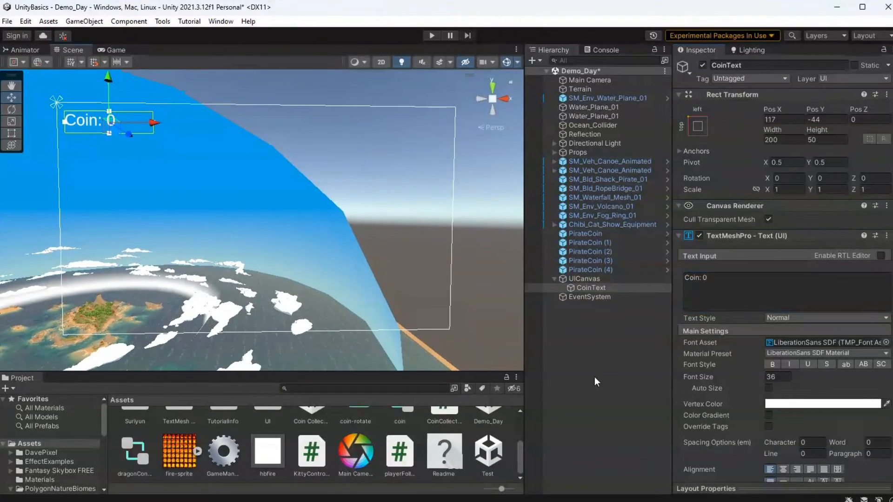
click(591, 287)
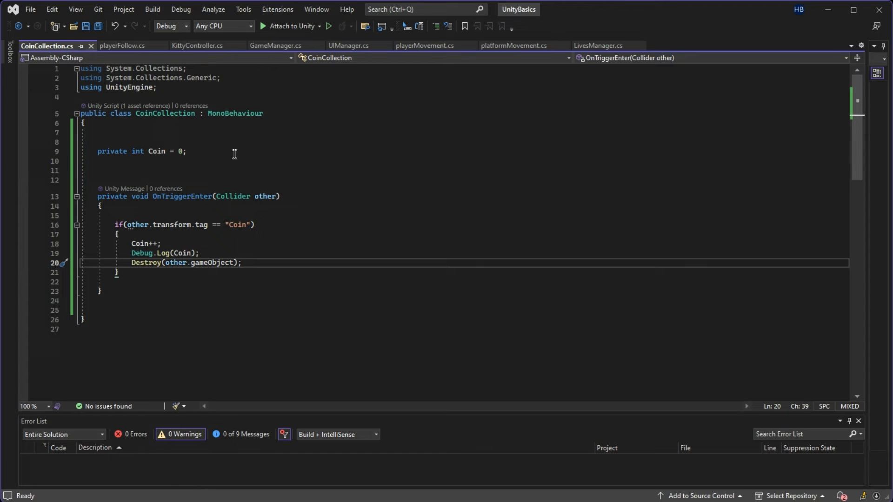
Declare 'public TextMeshProUGUI coinText;' in CoinCollection.cs, importing TMPro at the top
text(public TextMesh)
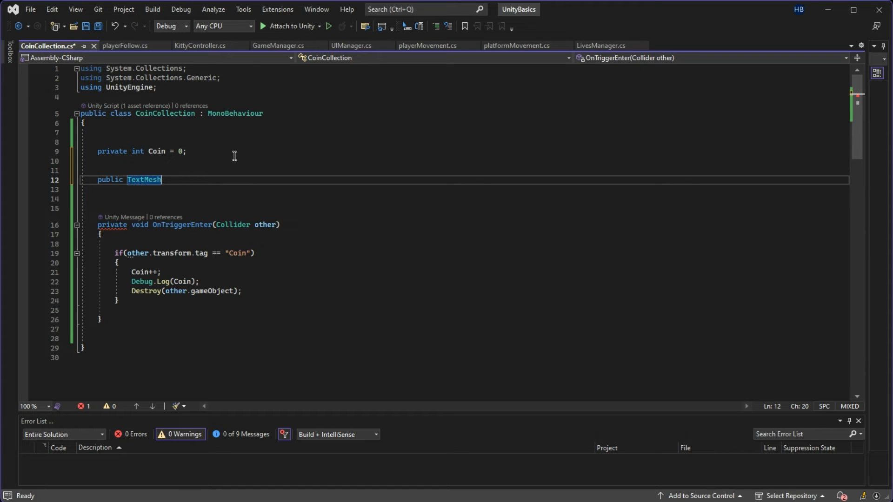
text(ProUGUI)
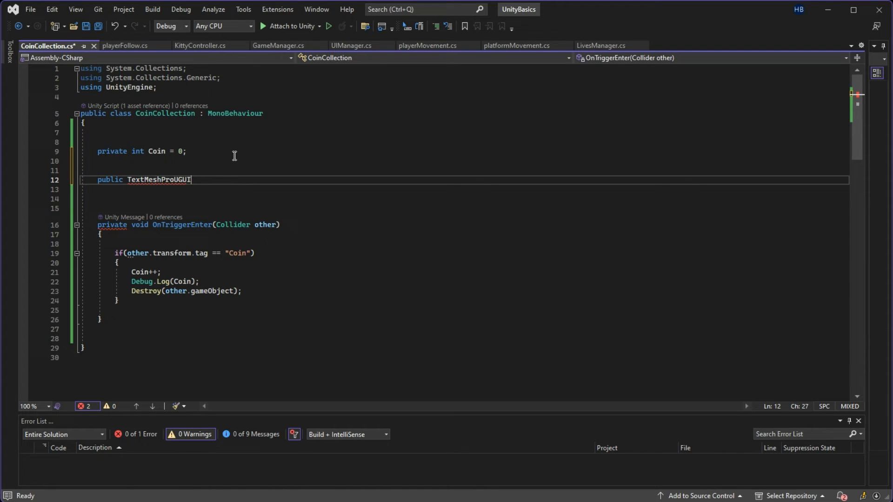
text(coinTe)
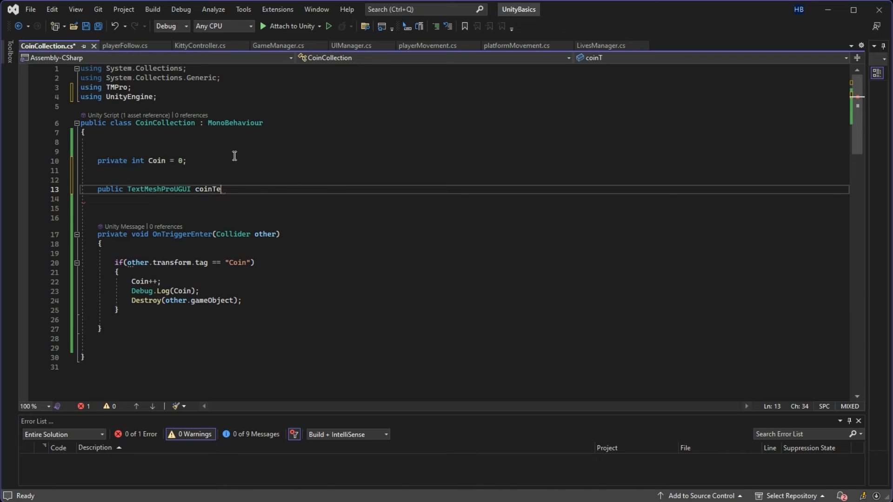
text(xt;)
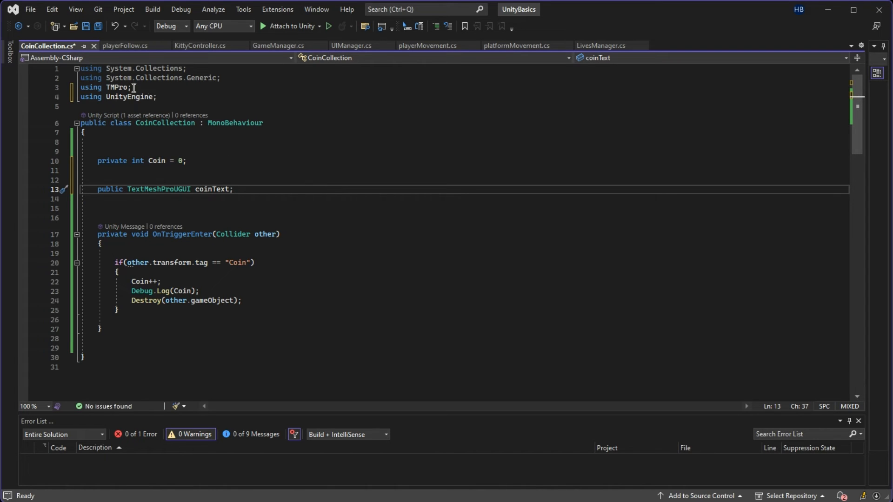
scroll(up, 3)
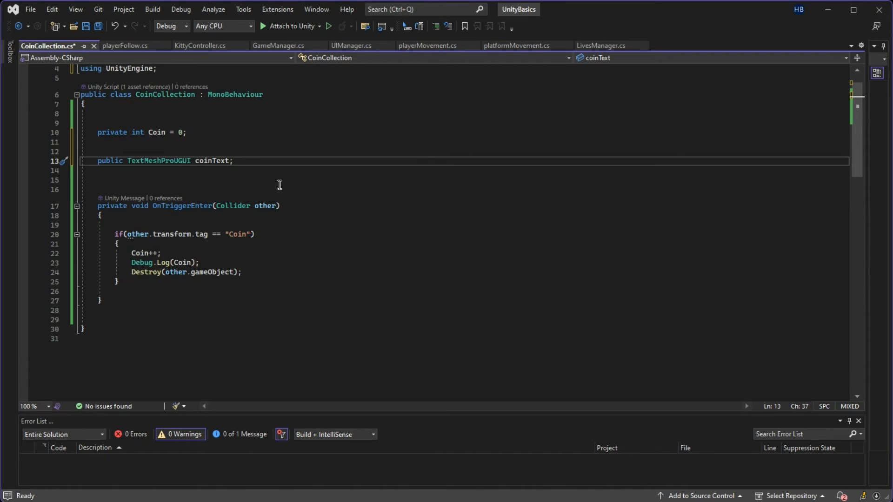
mouse_move(260, 244)
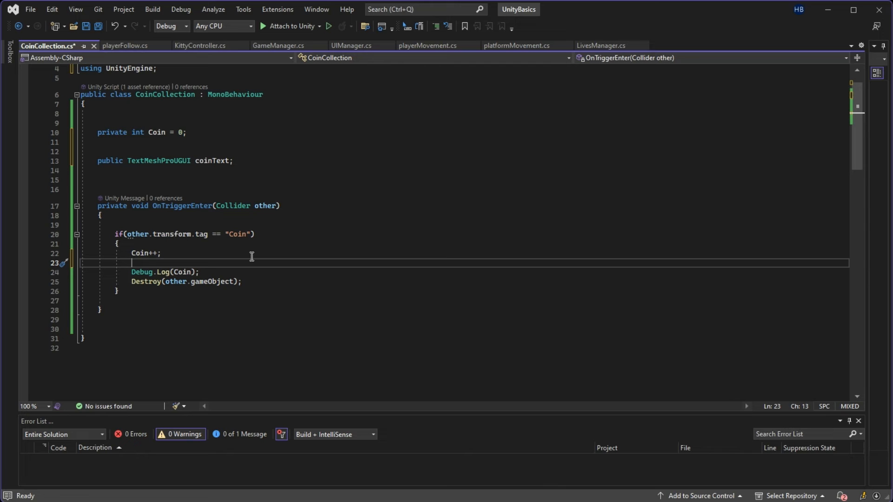
Add 'coinText.text = "Coin: " + Coin.ToString();' after Coin++ and save CoinCollection.cs
text(coinText)
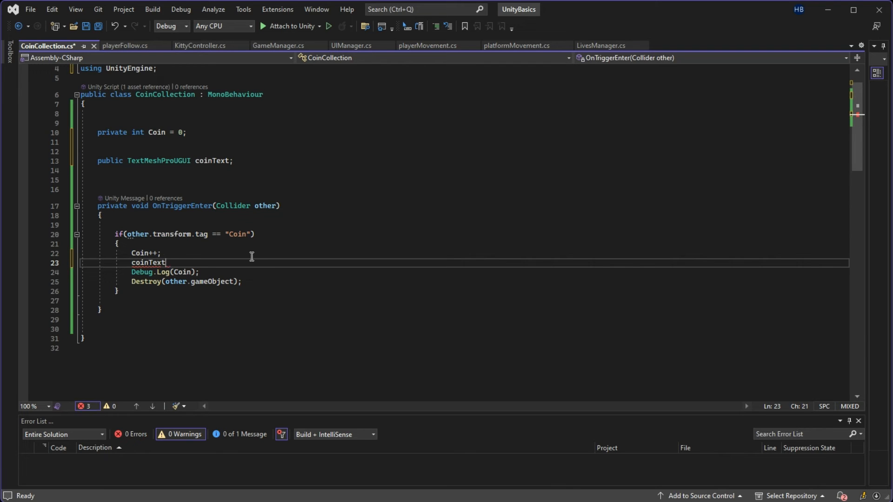
text(.tex)
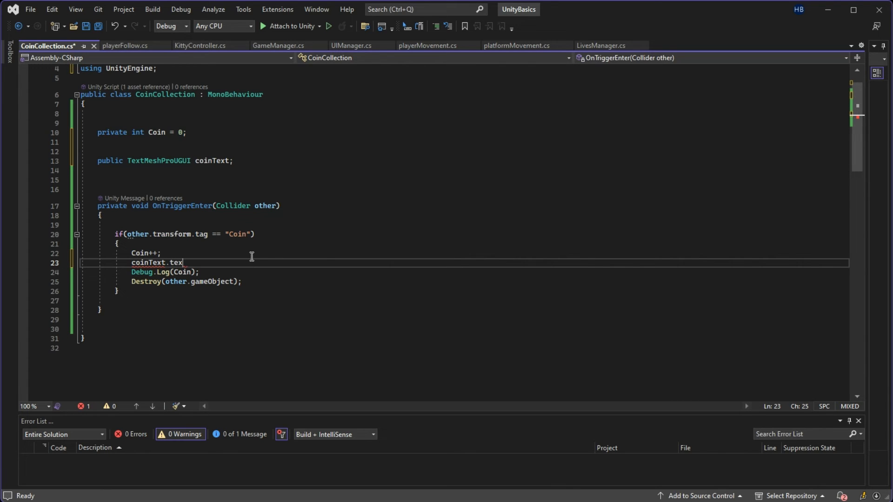
text(t =)
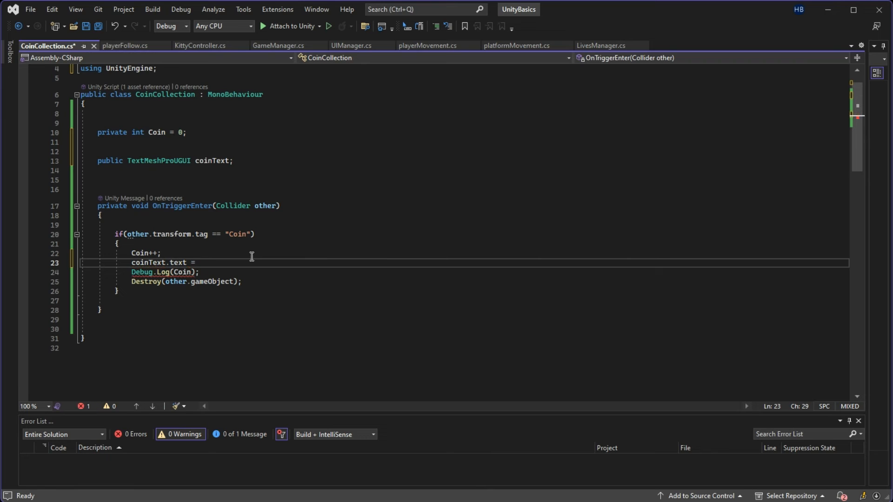
text("Coin:")
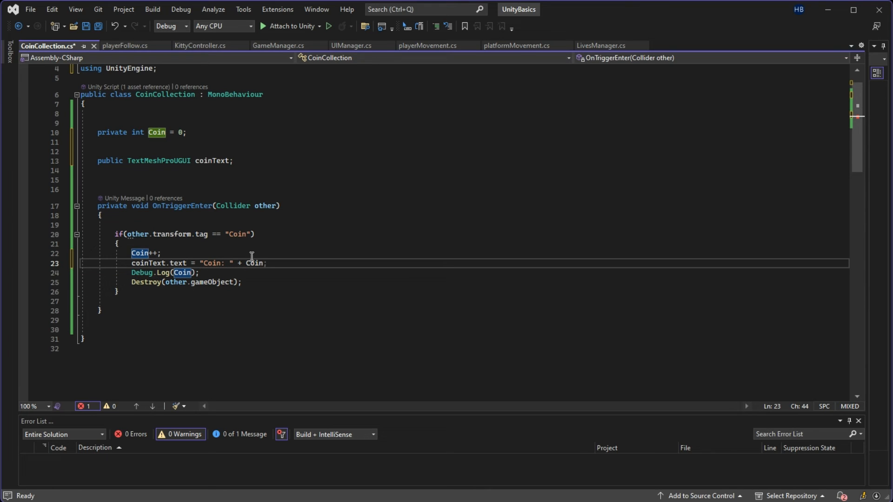
text(.Tro)
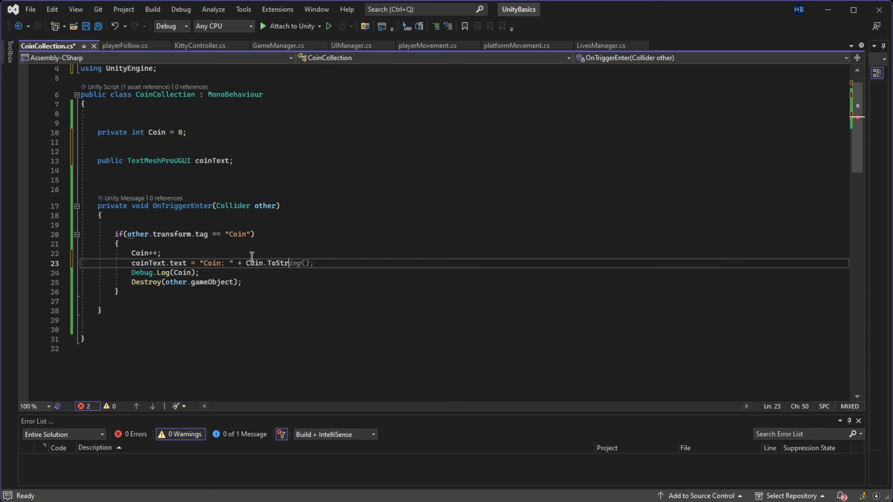
text(ing();)
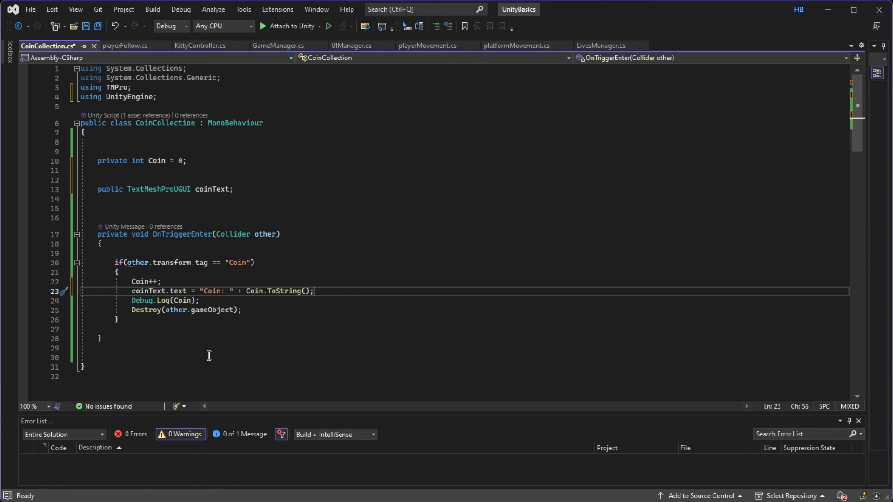
key(ctrl+s)
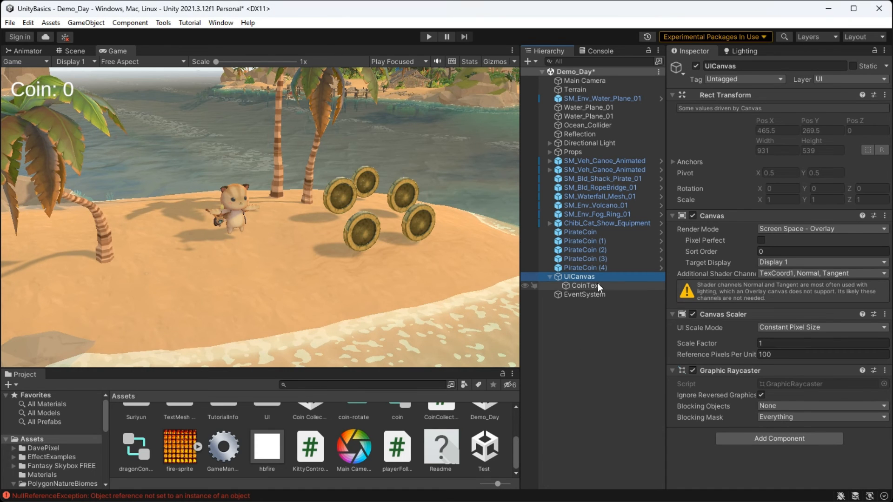
Assign CoinText to Chibi_Cat_Show_Equipment's Coin Text field and play to show 'Coin: 0'
click(606, 223)
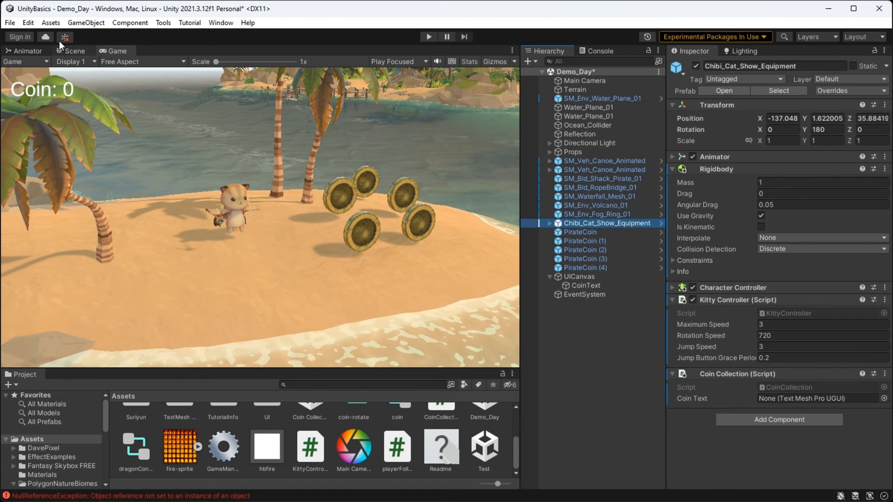
click(74, 51)
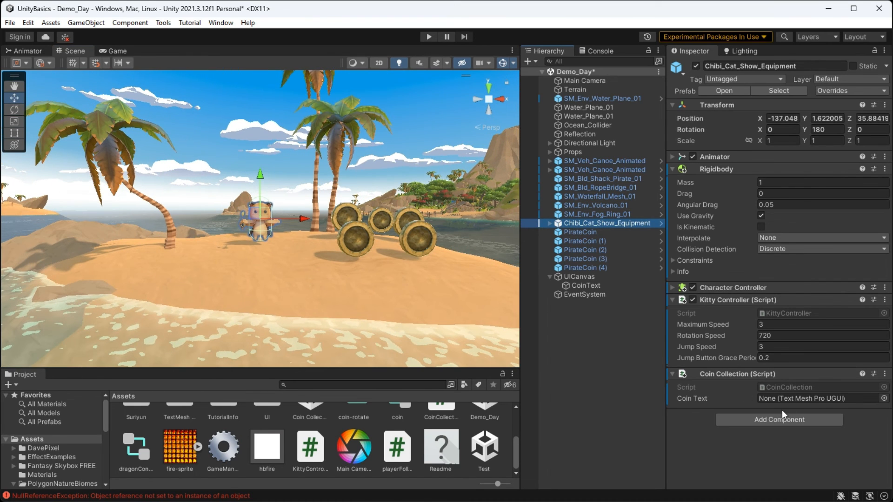
mouse_move(778, 425)
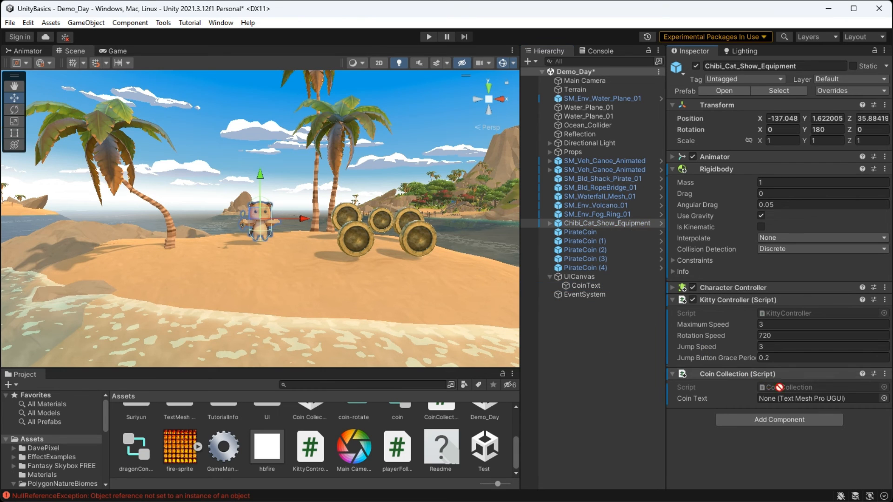
click(820, 398)
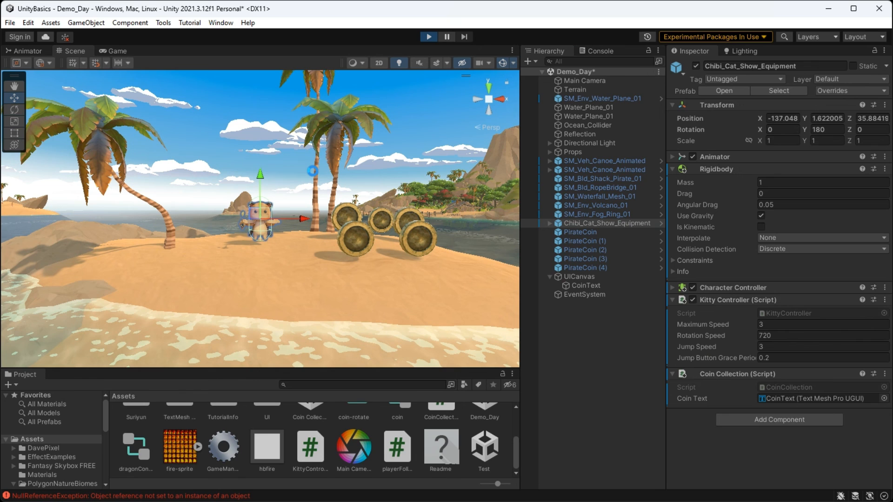
click(429, 36)
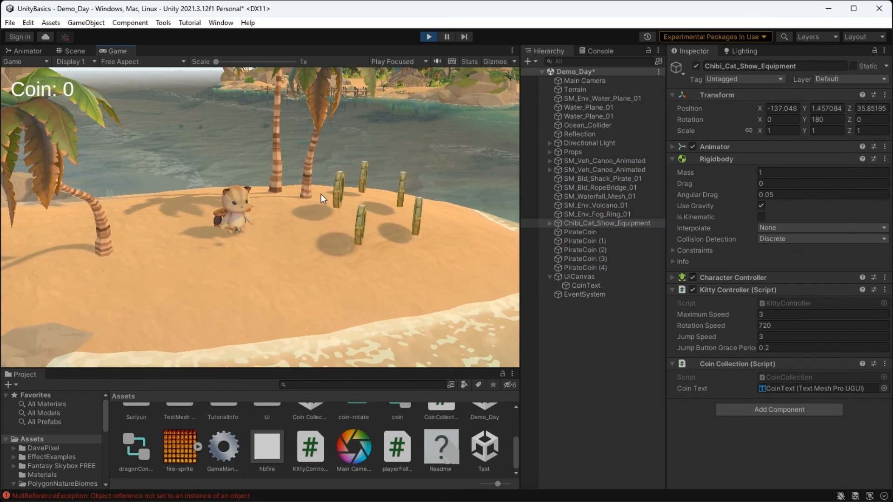